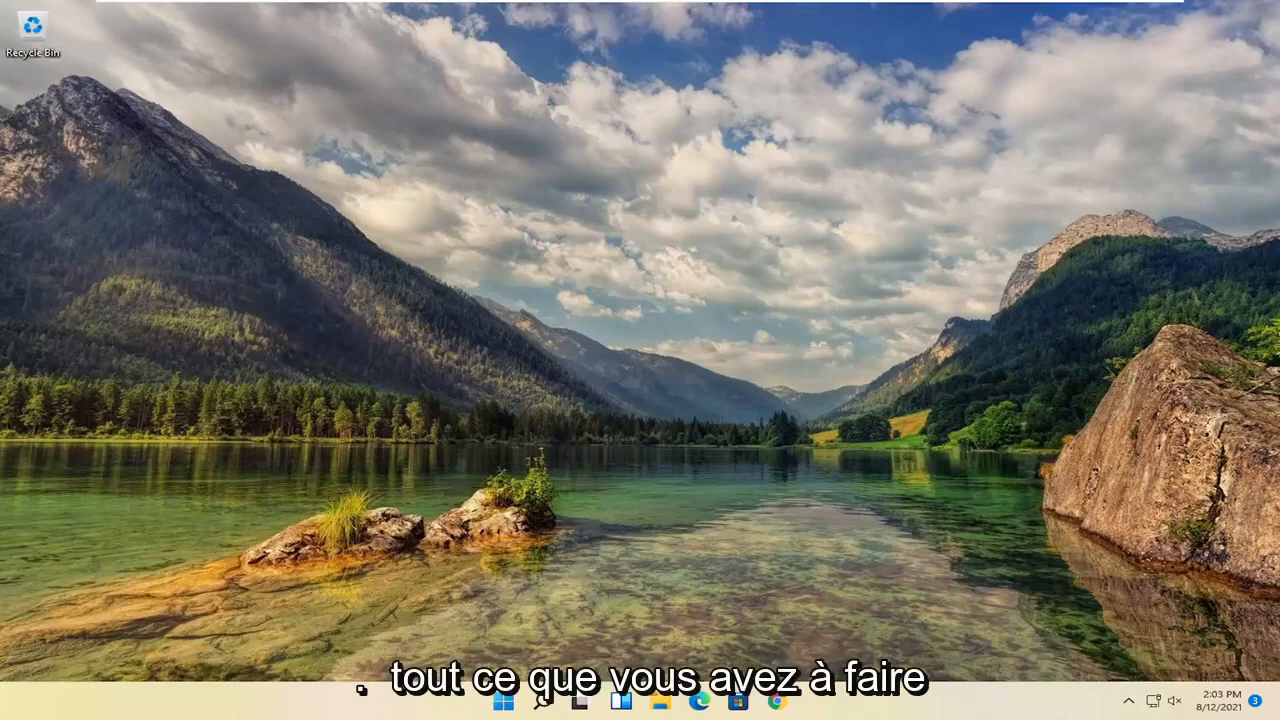
{"action": "mouse_move", "coordinate": [942, 508]}
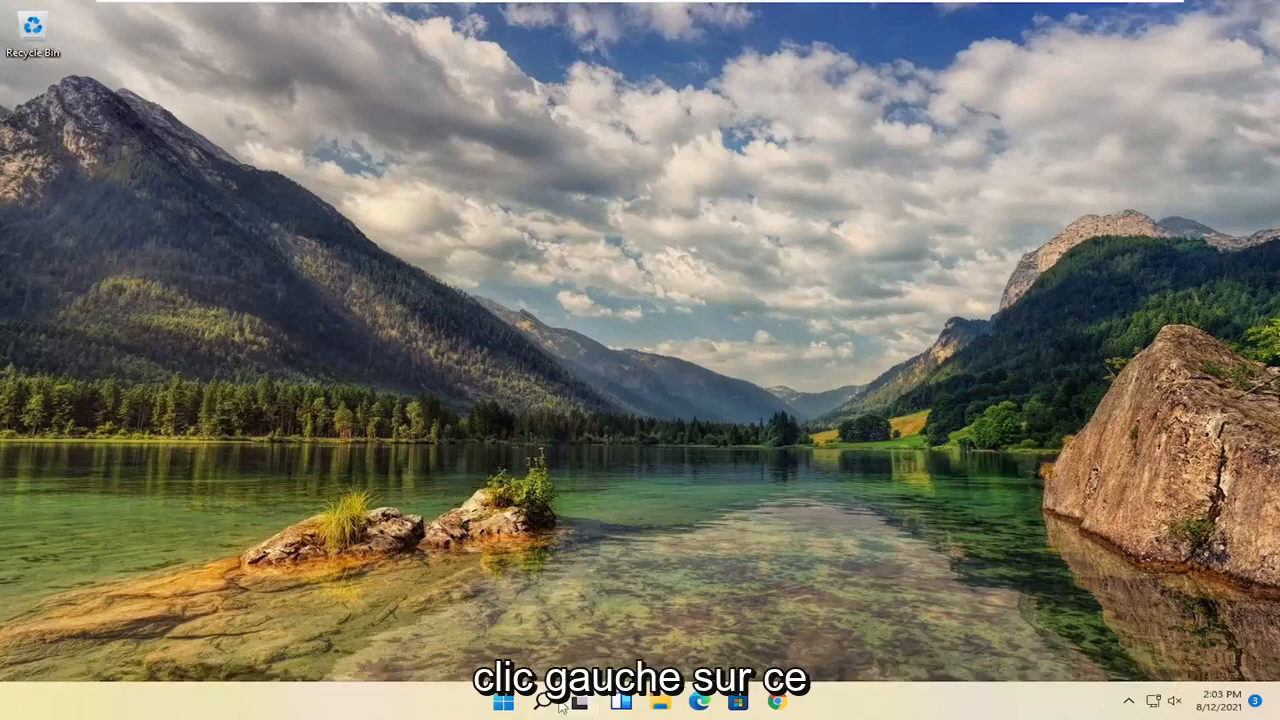
Search for 'advanced system' and open View advanced system settings
{"action": "left_click", "coordinate": [538, 700]}
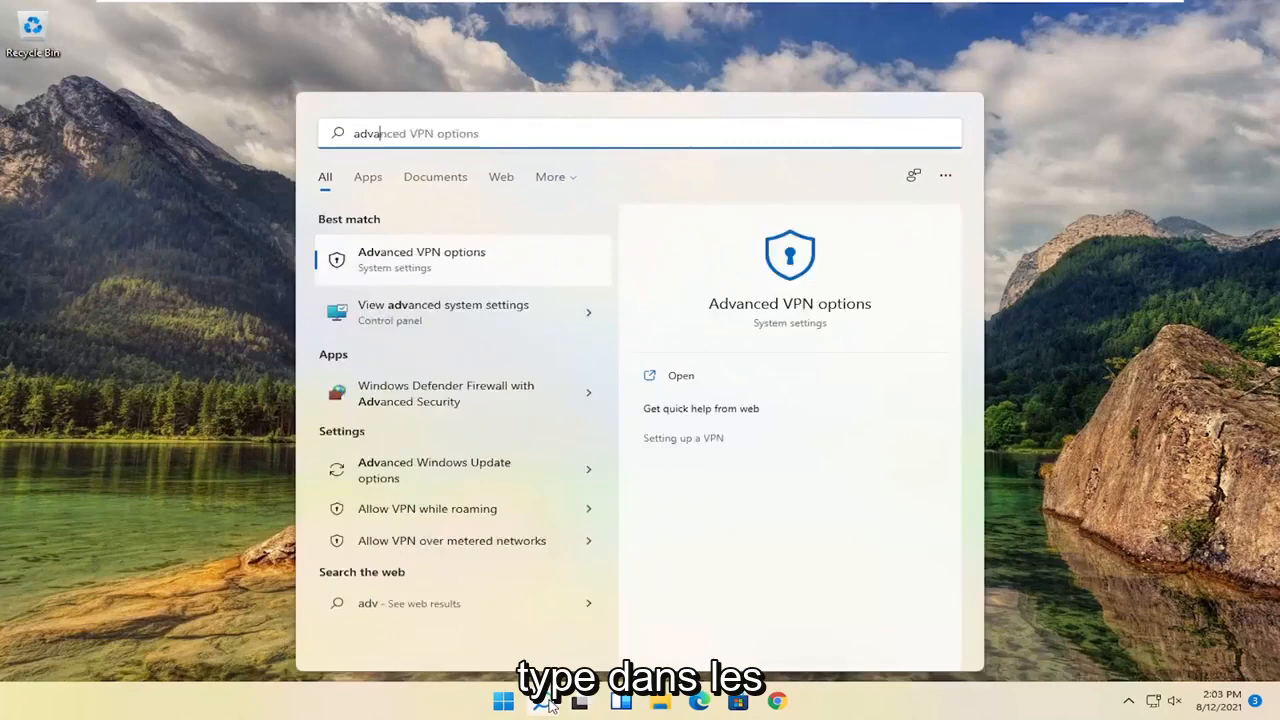
{"action": "type", "text": "advanced system"}
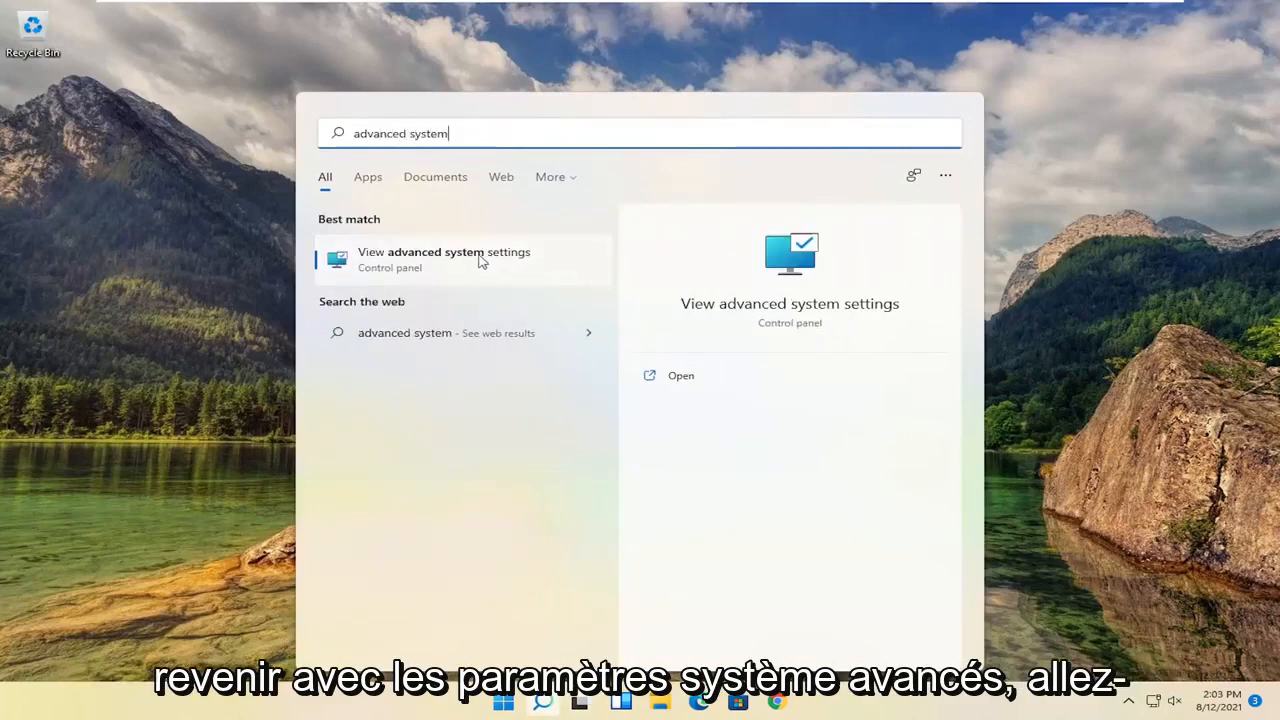
{"action": "left_click", "coordinate": [444, 252]}
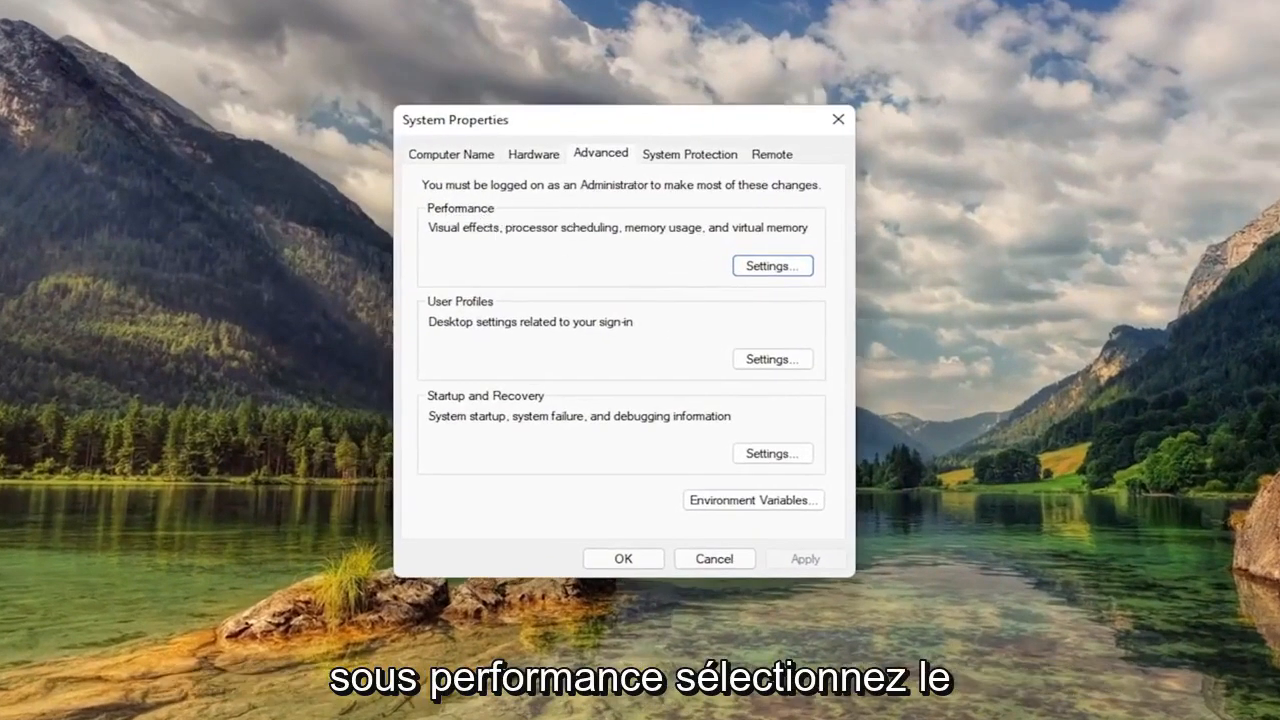
Open the Performance settings on the Advanced tab, showing the 1408 MB paging file total
{"action": "left_click", "coordinate": [771, 265]}
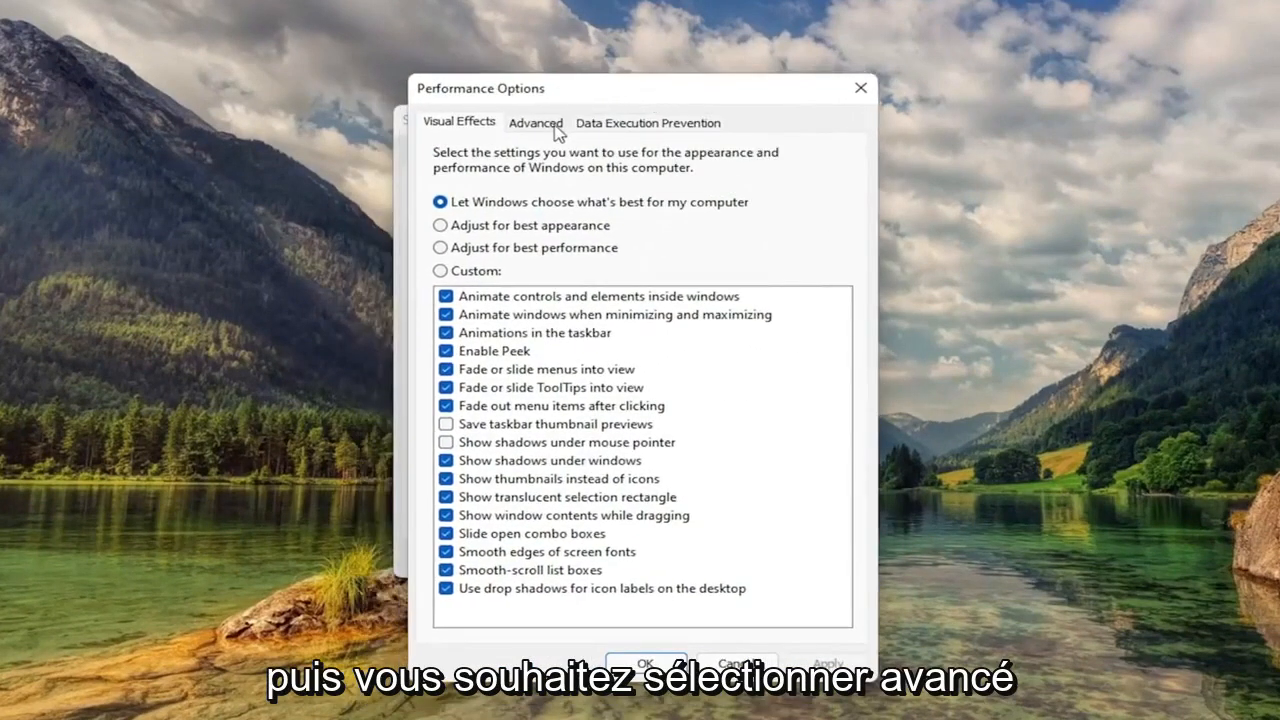
{"action": "left_click", "coordinate": [535, 122]}
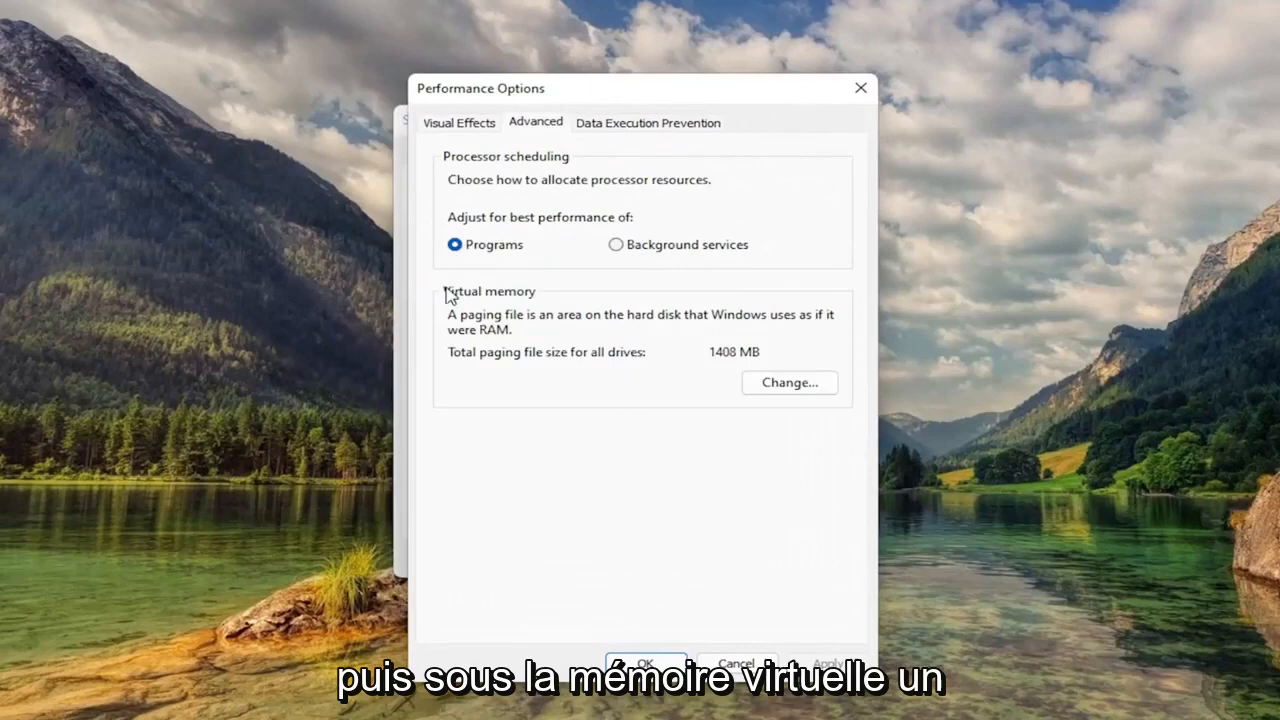
{"action": "mouse_move", "coordinate": [478, 328]}
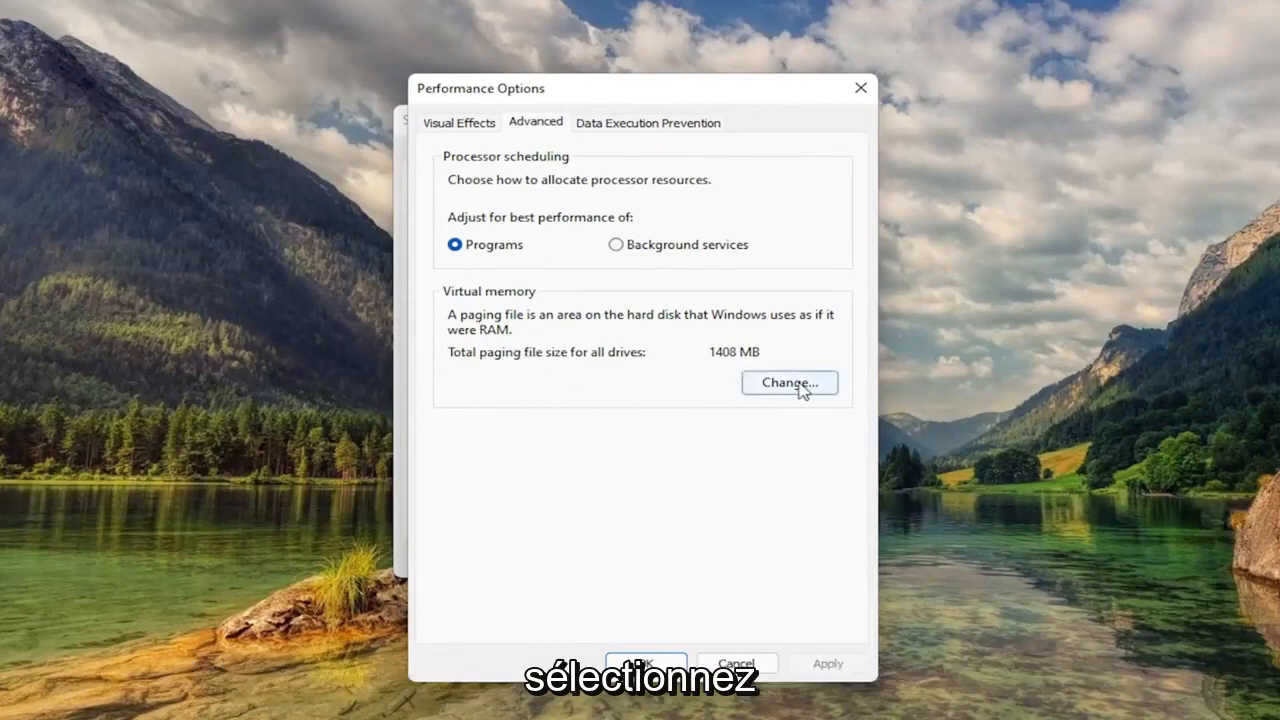
Turn off automatic paging file management and set C: to a custom 1407 MB initial and maximum size
{"action": "left_click", "coordinate": [789, 383]}
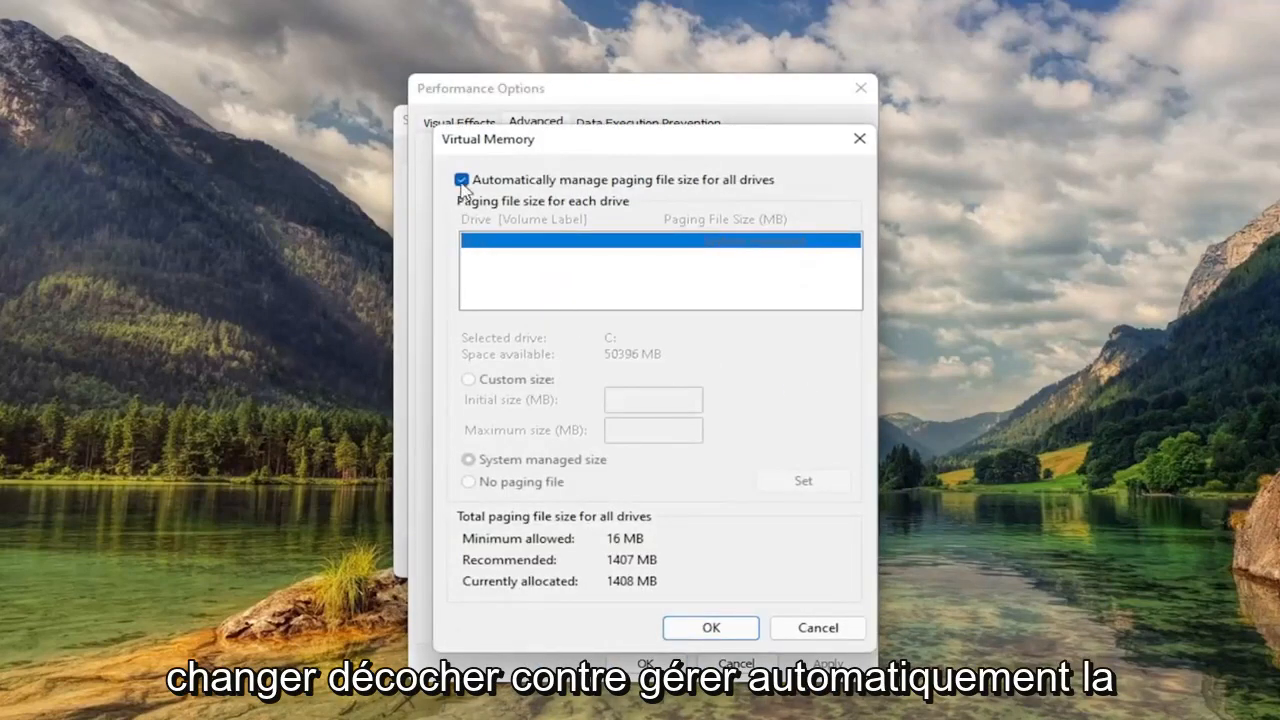
{"action": "left_click", "coordinate": [461, 180]}
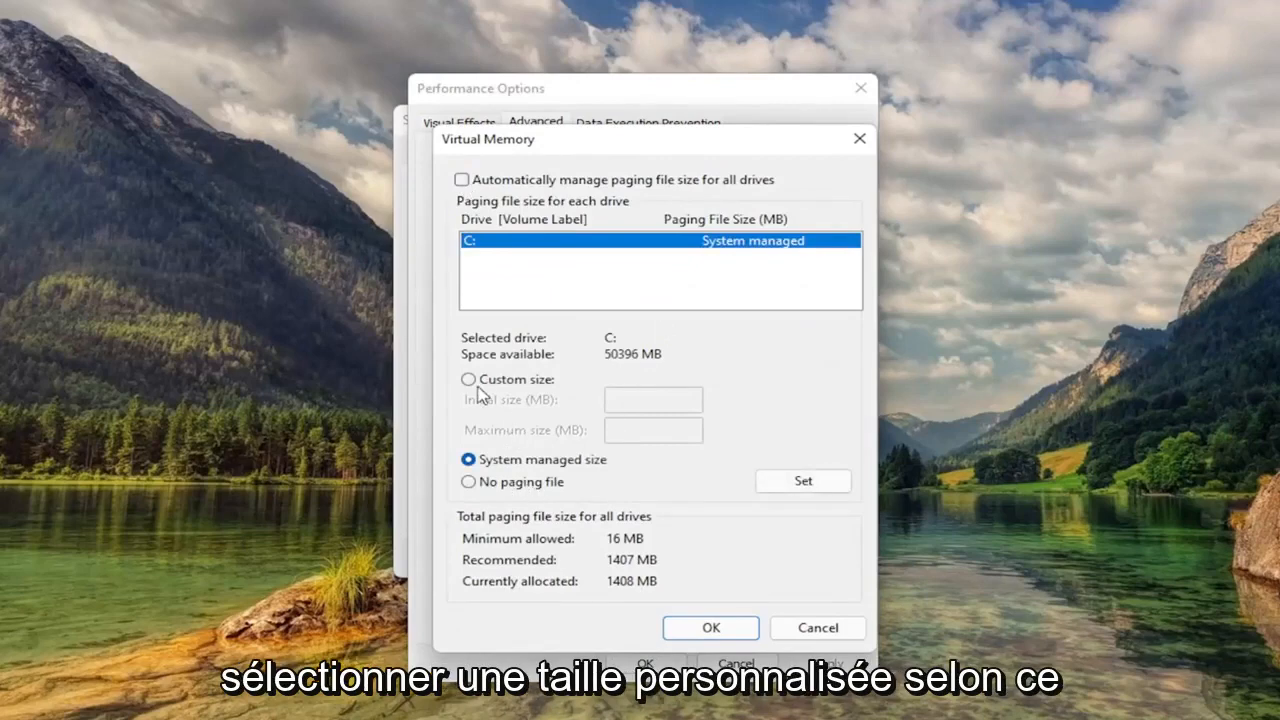
{"action": "left_click", "coordinate": [468, 379]}
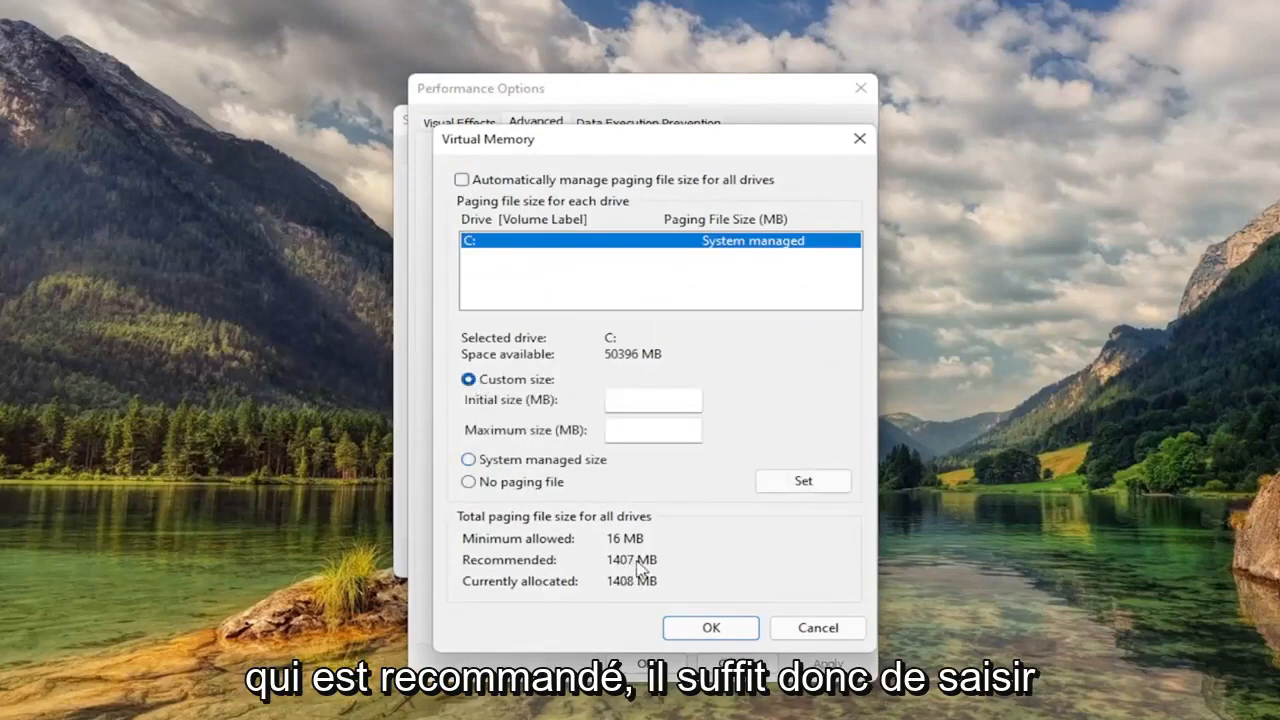
{"action": "type", "text": "1"}
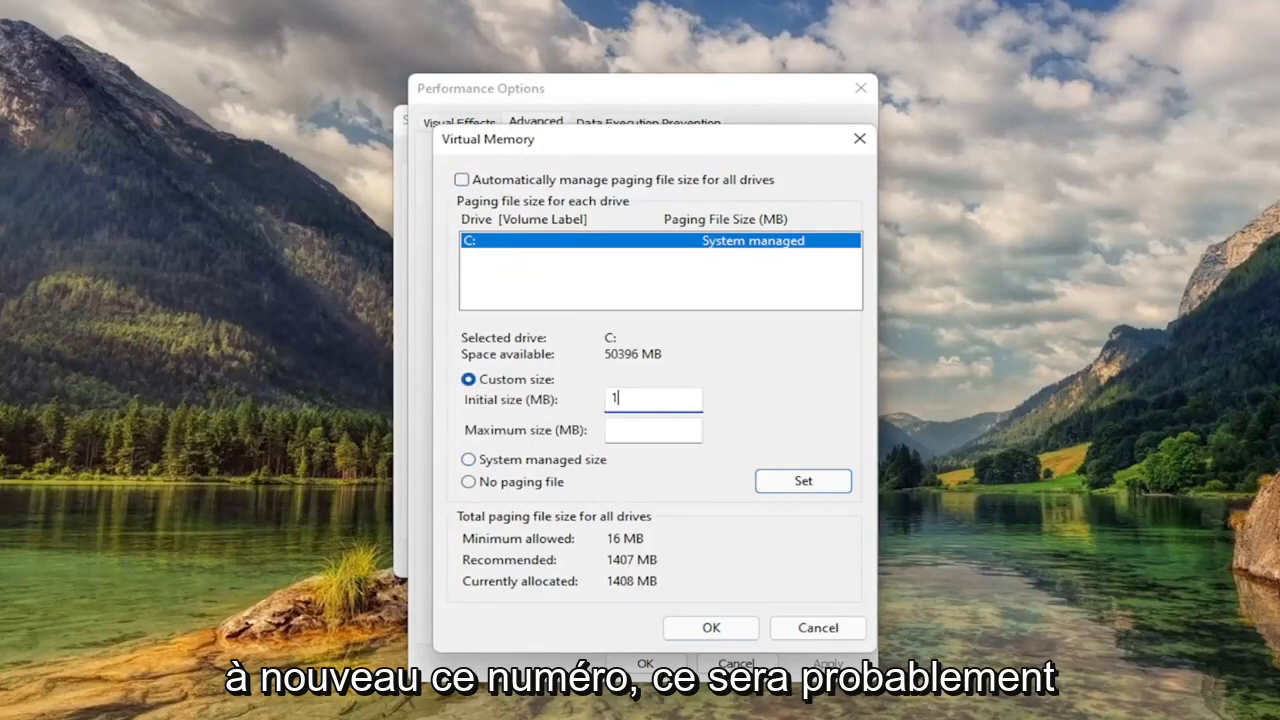
{"action": "type", "text": "1407"}
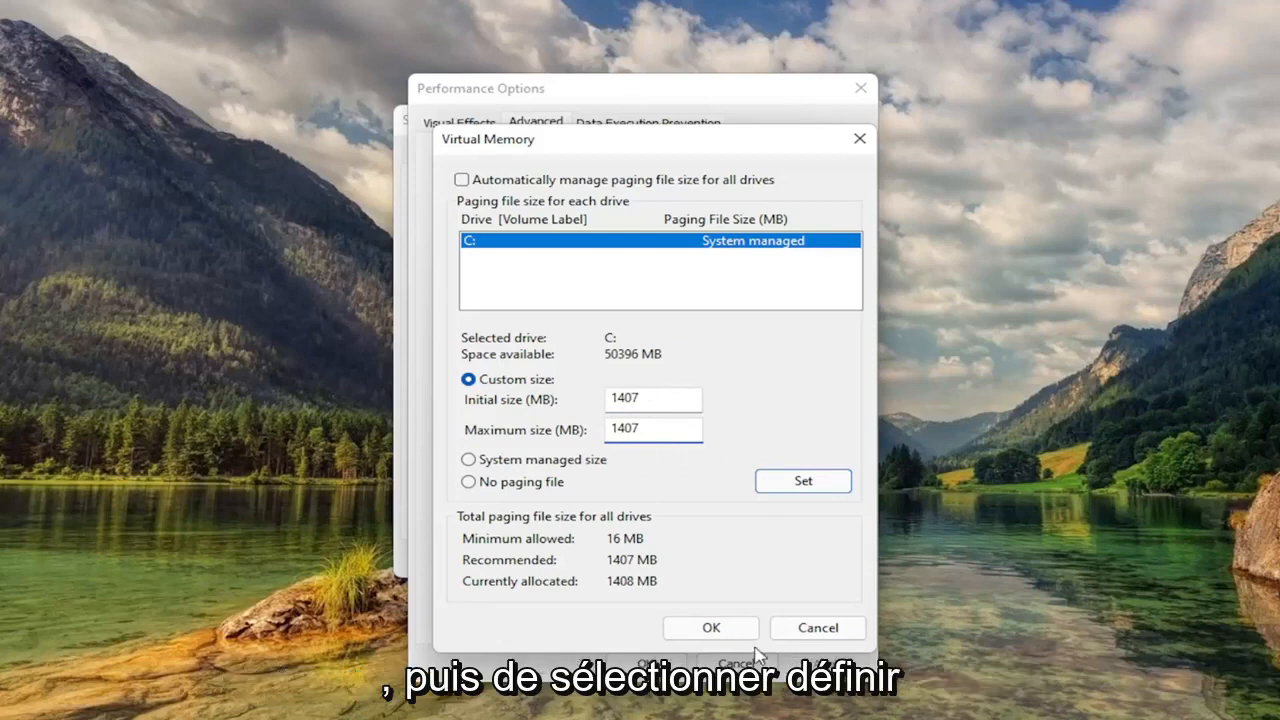
{"action": "left_click", "coordinate": [802, 481]}
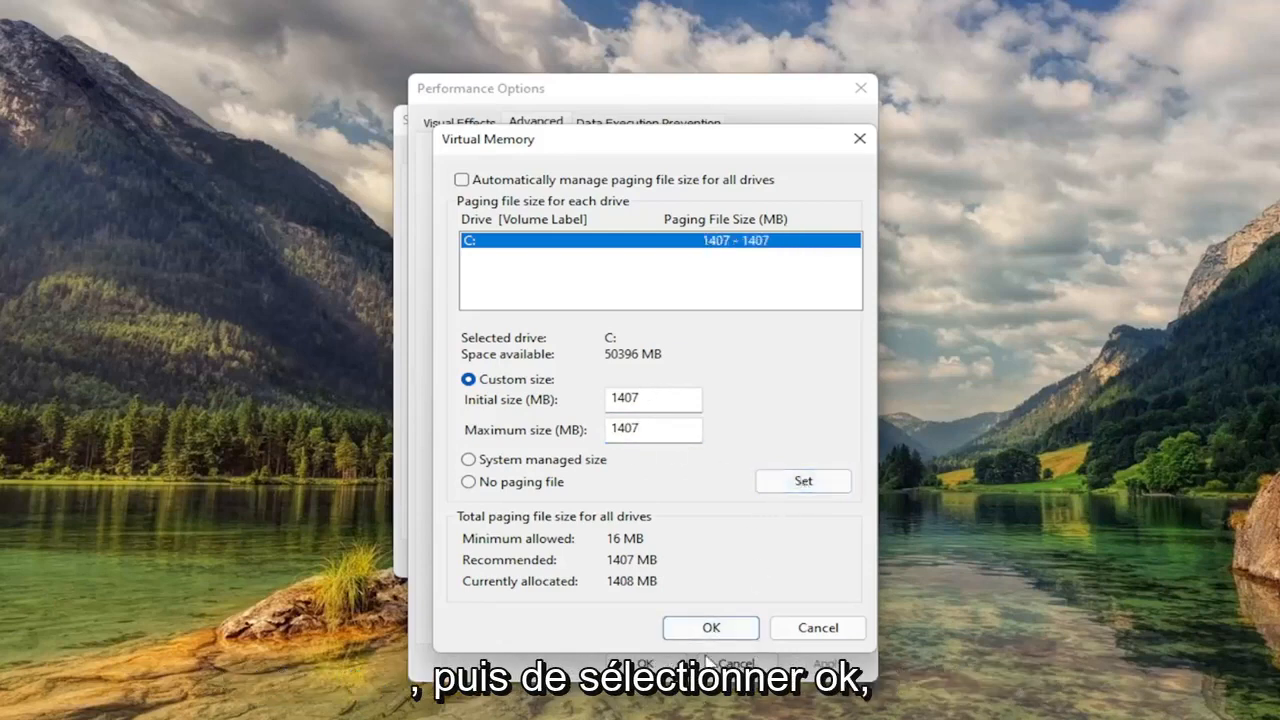
{"action": "left_click", "coordinate": [710, 627]}
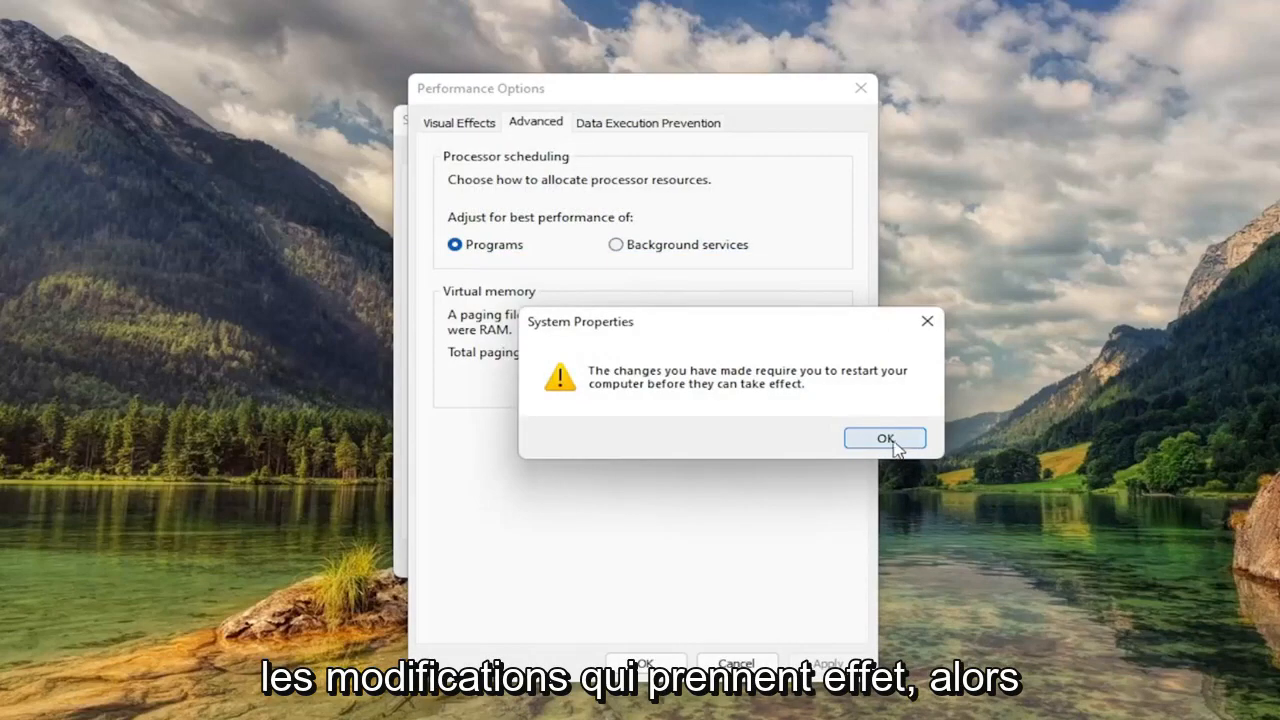
Acknowledge the restart warning, close System Properties with OK, and choose Restart Now
{"action": "left_click", "coordinate": [884, 438]}
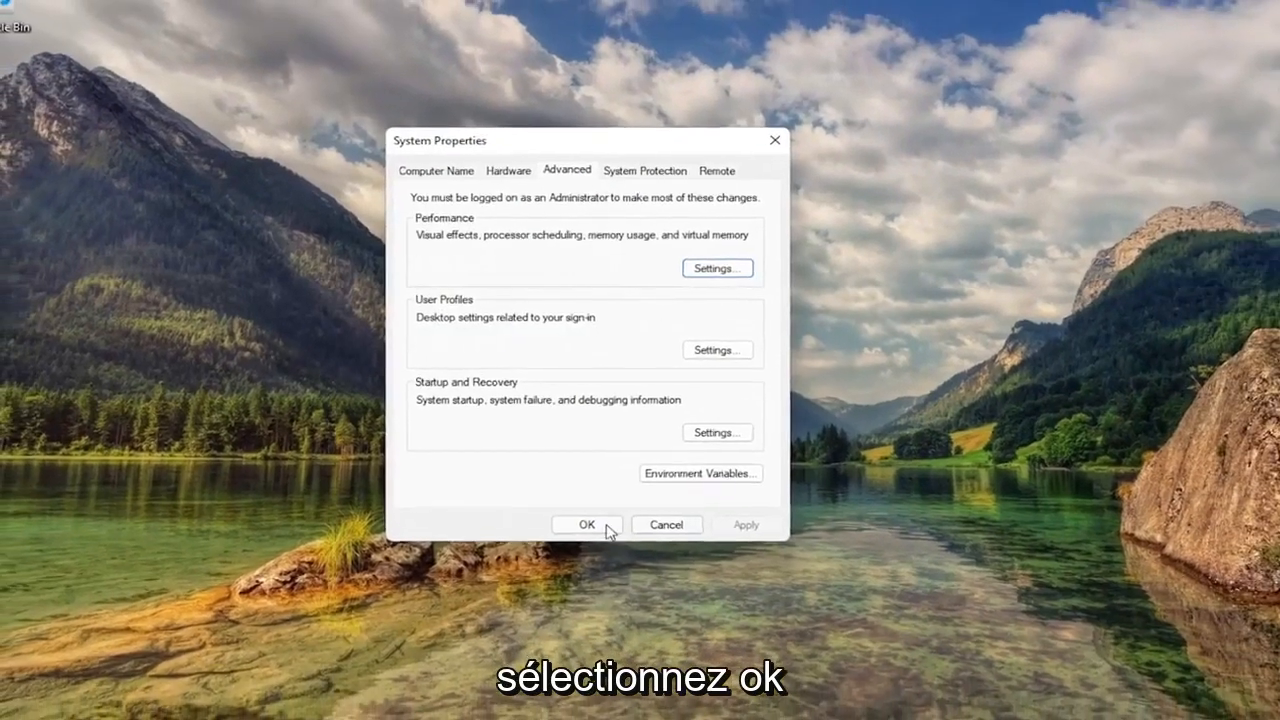
{"action": "left_click", "coordinate": [587, 524]}
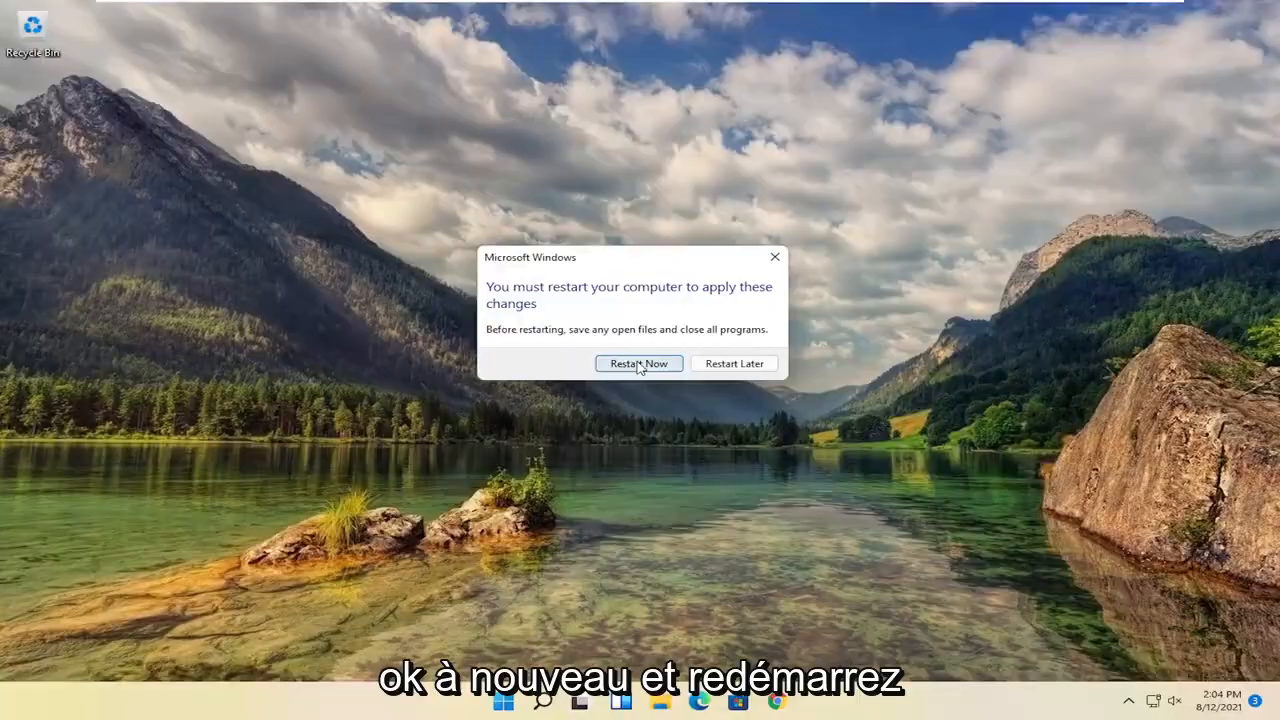
{"action": "left_click", "coordinate": [638, 363]}
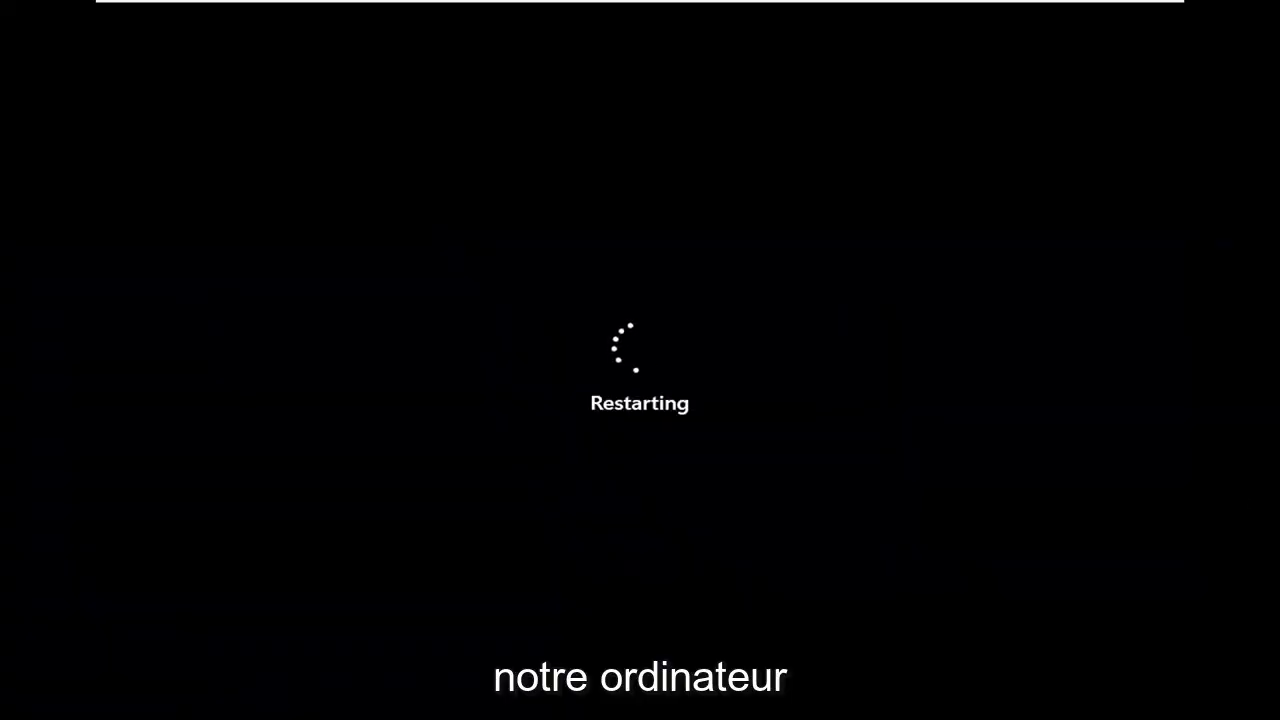